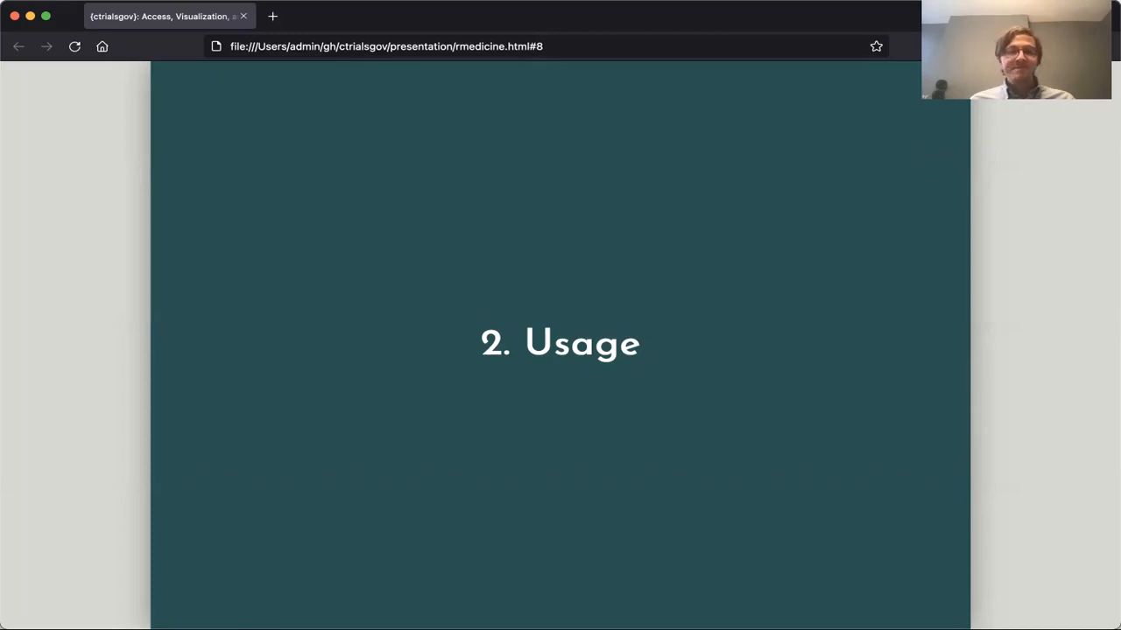
- Advance the slide deck to slide 8, the '2. Usage' section
key("right")
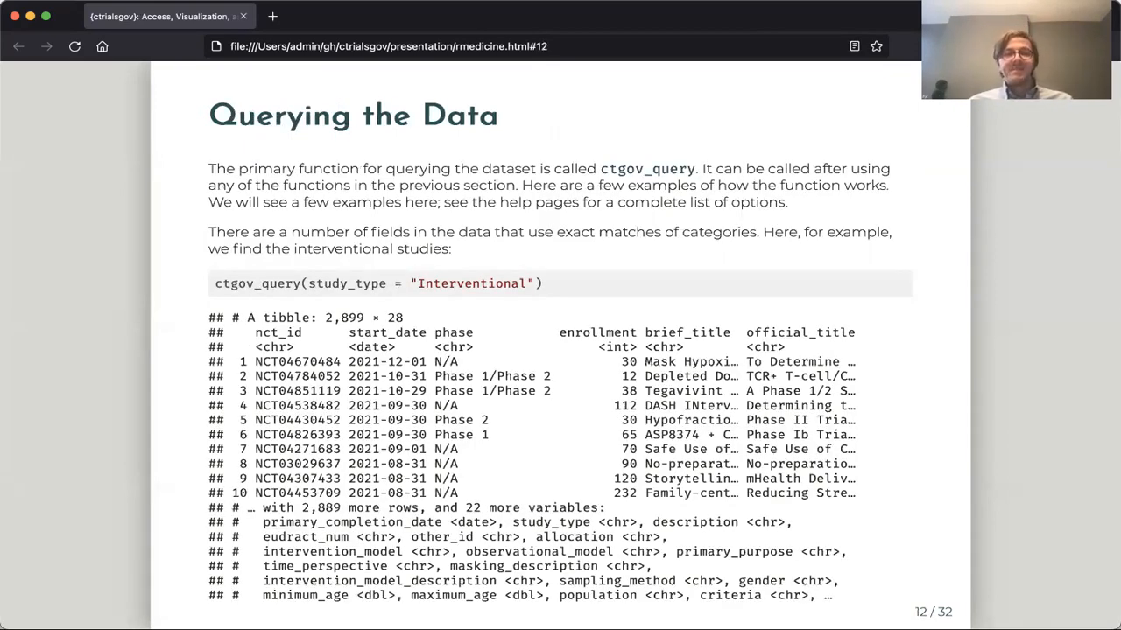
mouse_move(208, 258)
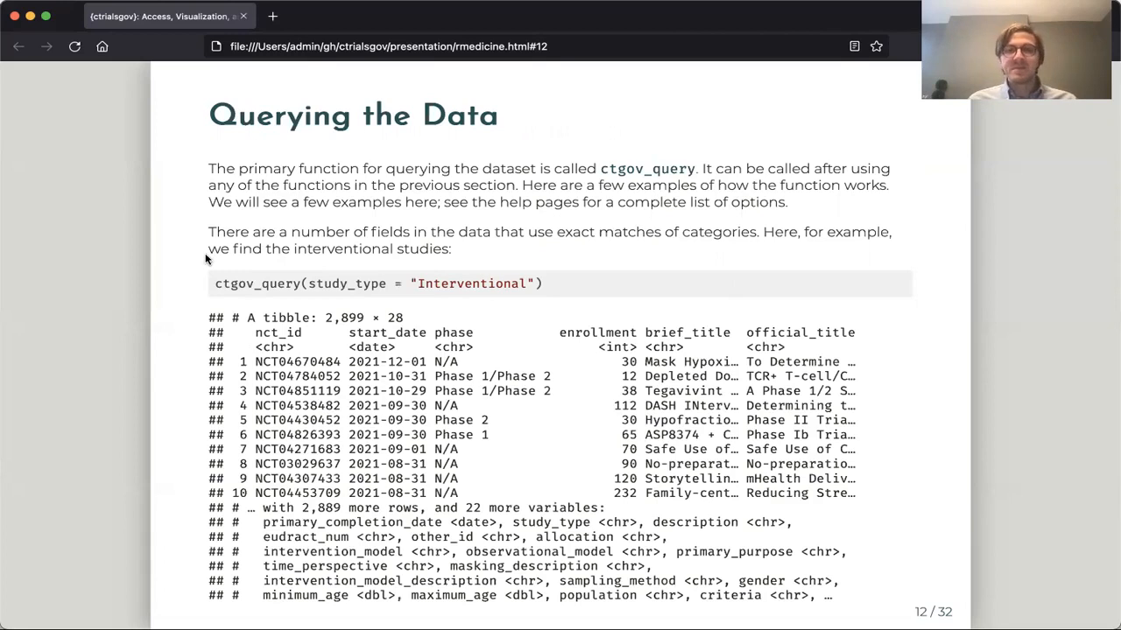
mouse_move(195, 296)
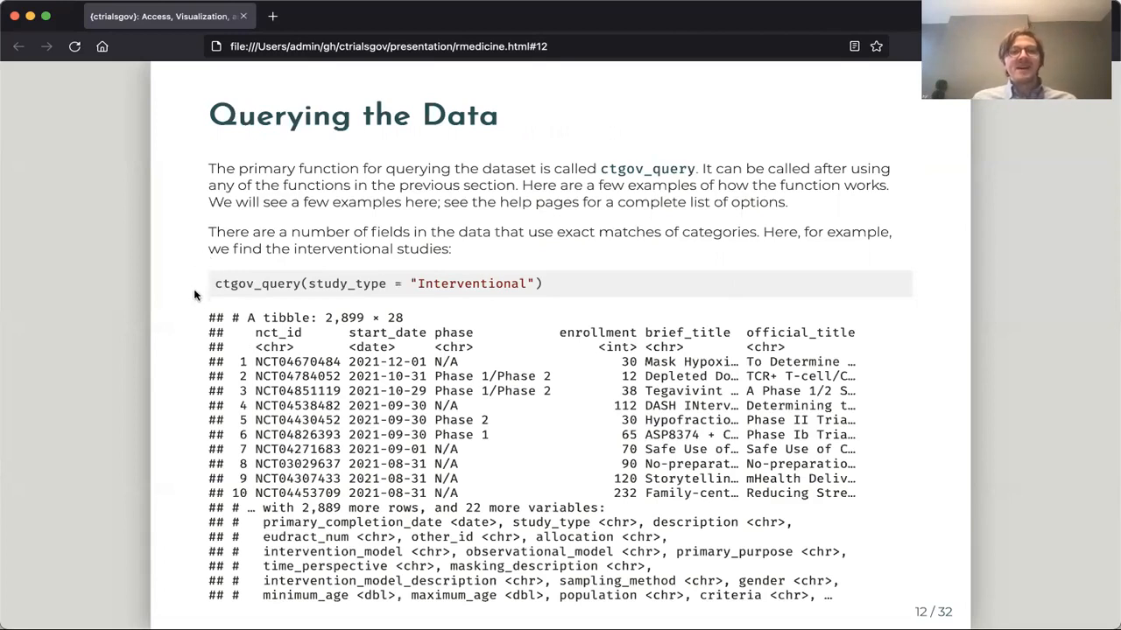
mouse_move(484, 224)
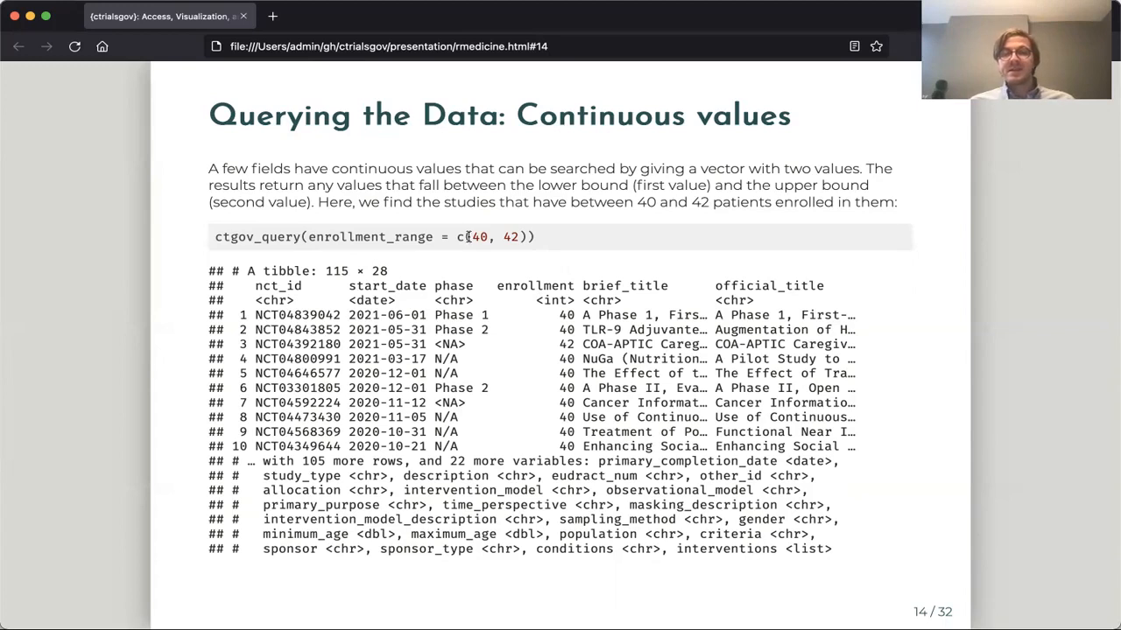
mouse_move(531, 244)
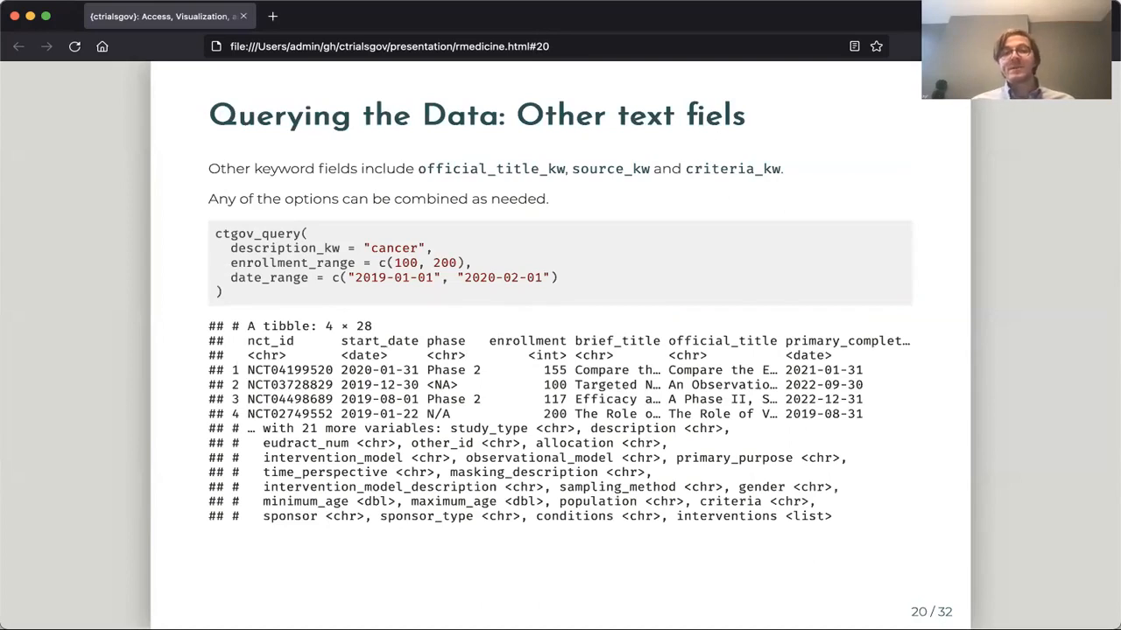
mouse_move(296, 321)
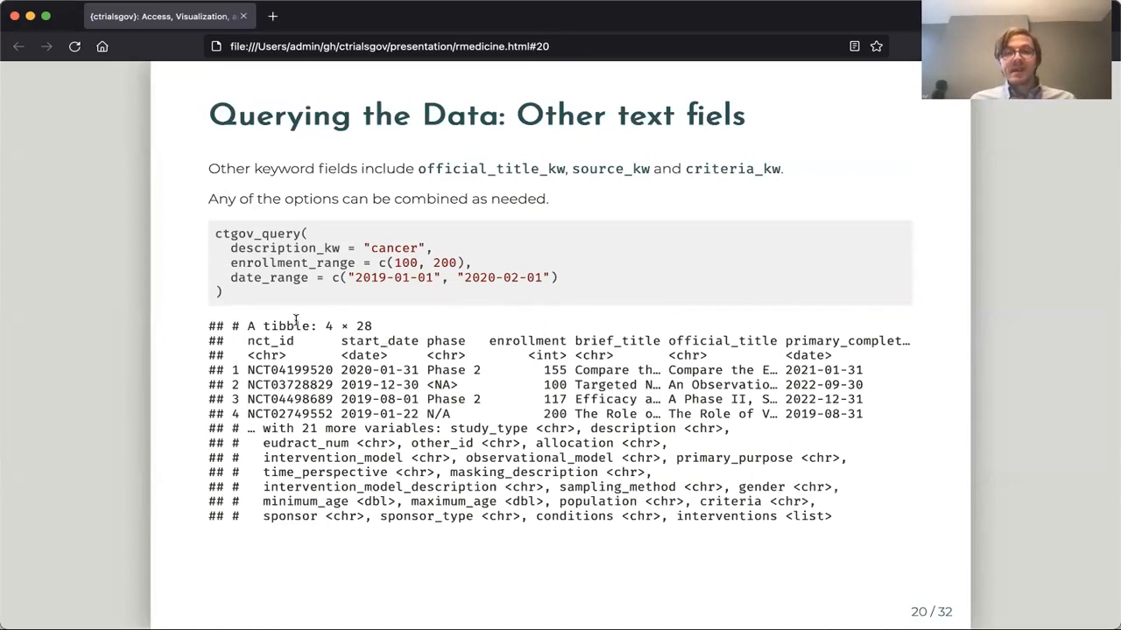
mouse_move(472, 304)
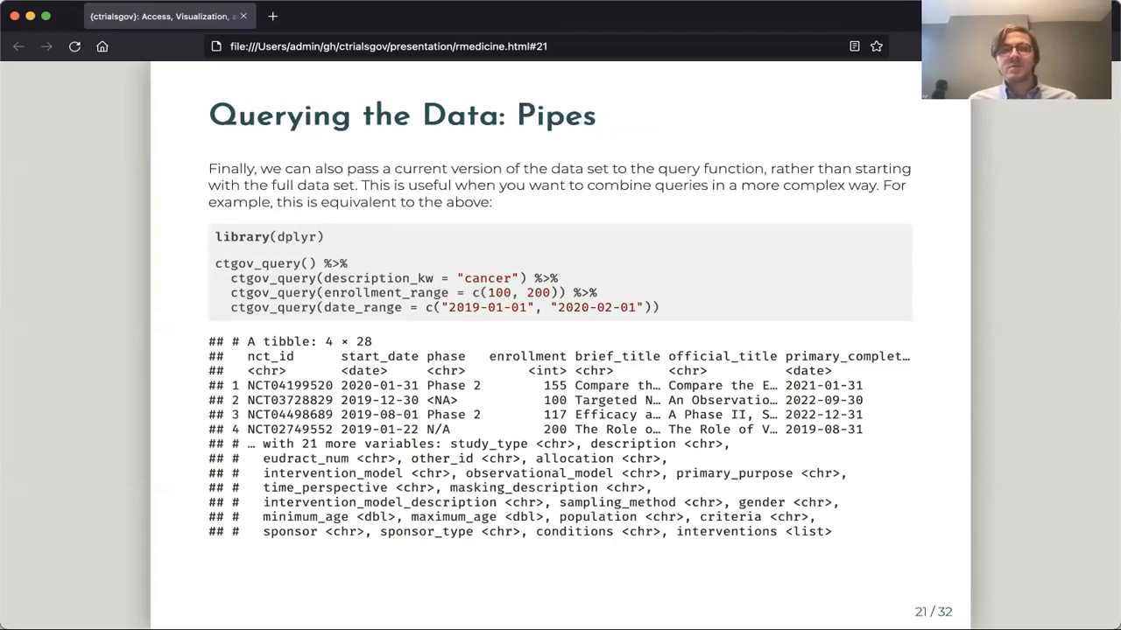
key("right")
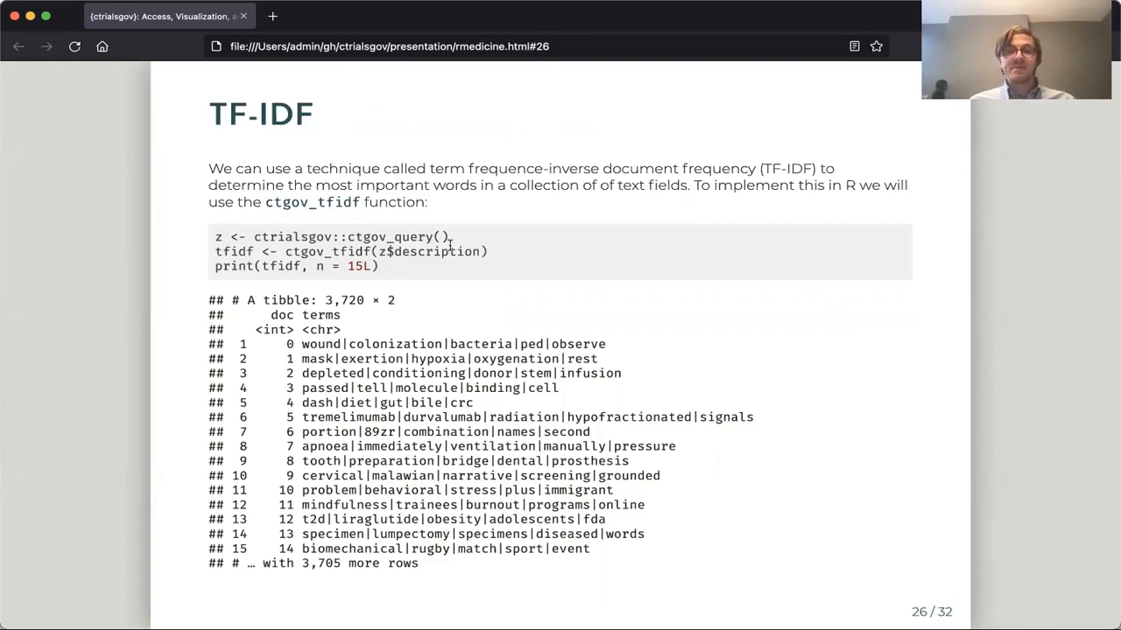
mouse_move(401, 264)
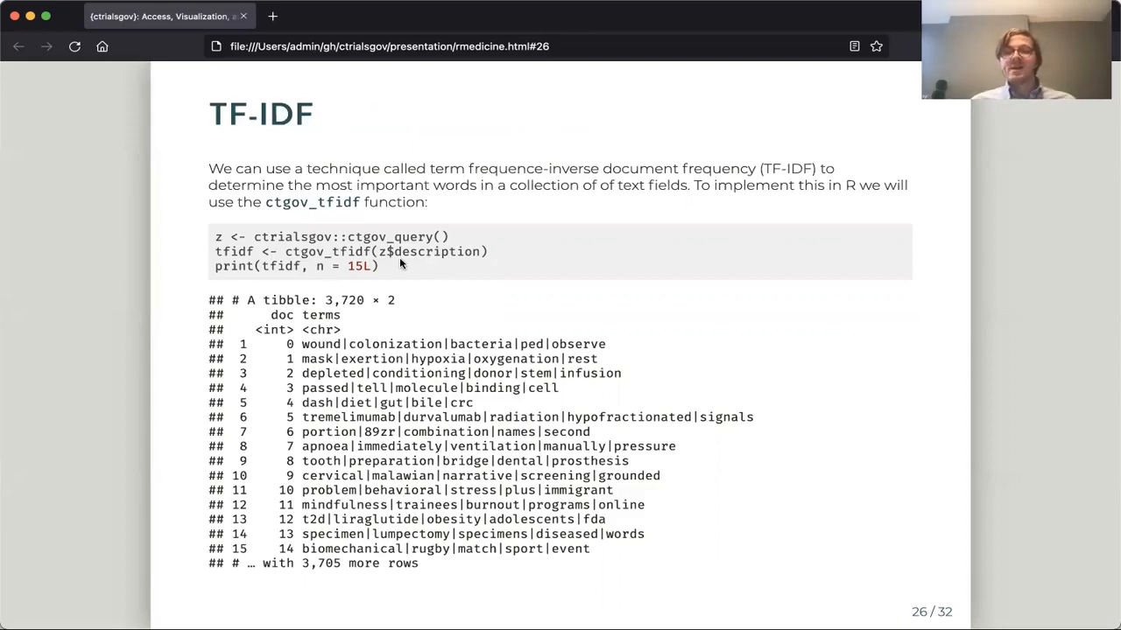
mouse_move(543, 411)
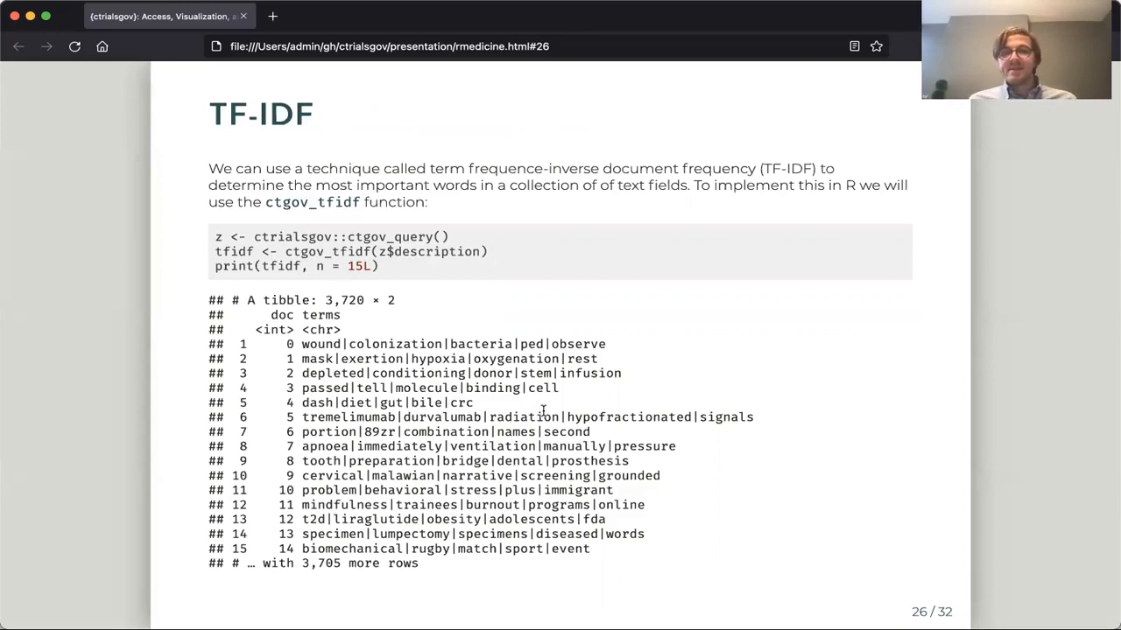